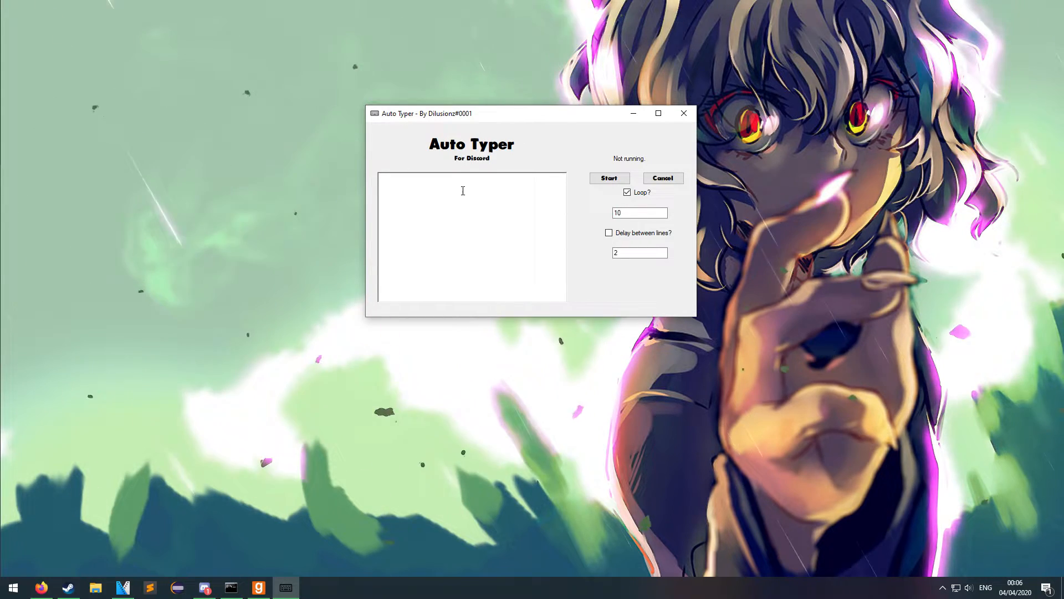
pyautogui.moveTo(329, 216)
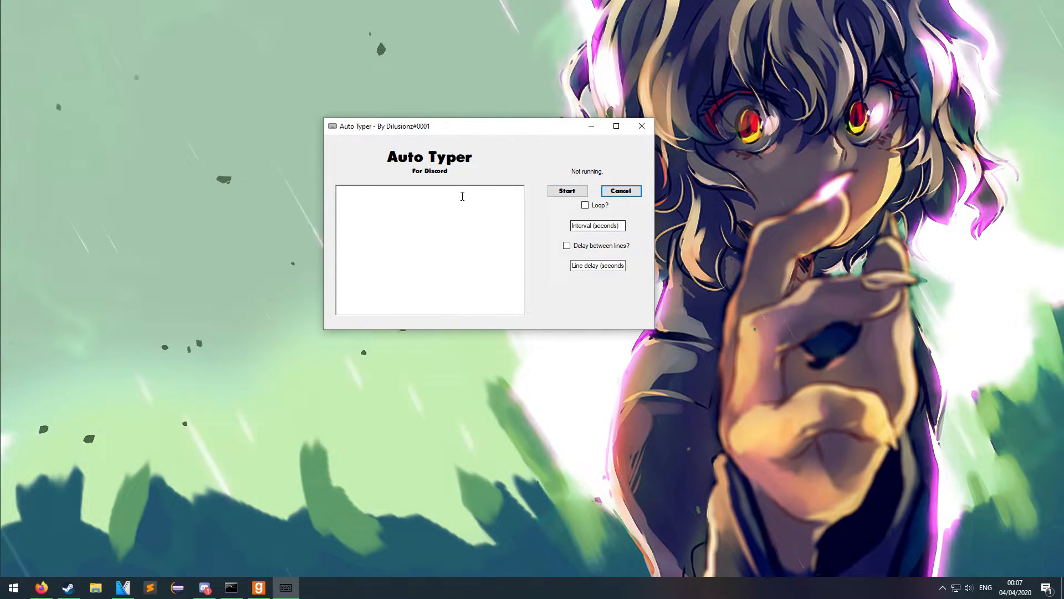
pyautogui.moveTo(226, 213)
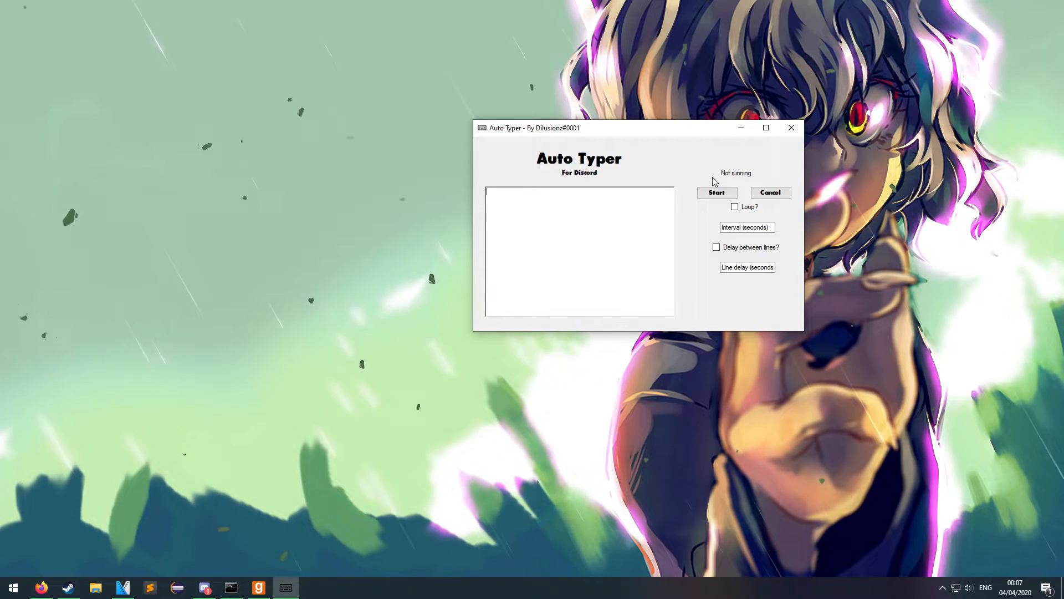
pyautogui.moveTo(755, 218)
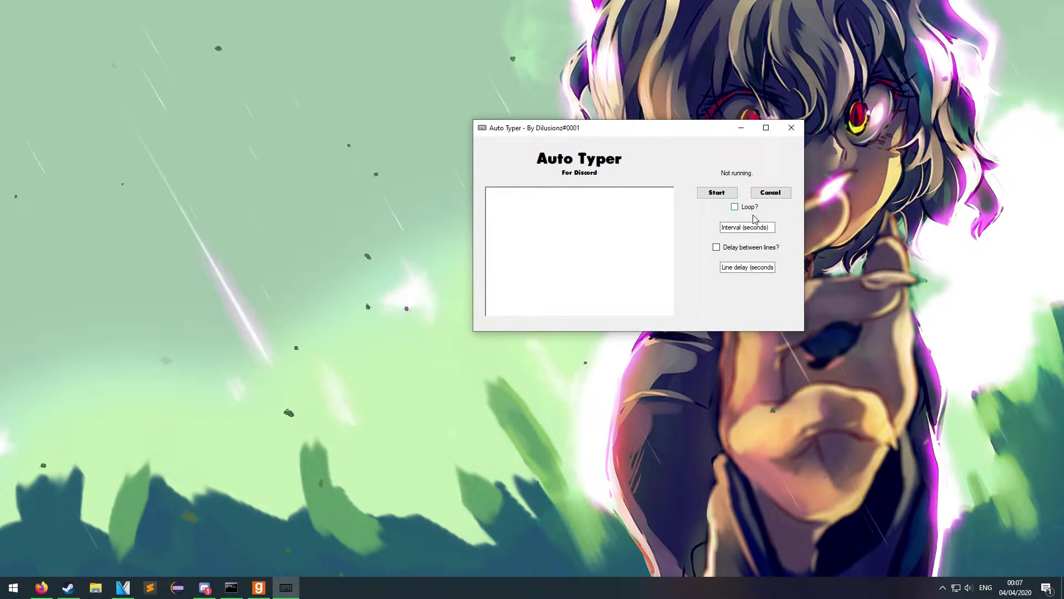
# Add the 'hi' line, set a 2-second delay between lines, and turn looping on
pyautogui.click(735, 206)
pyautogui.write('hello')
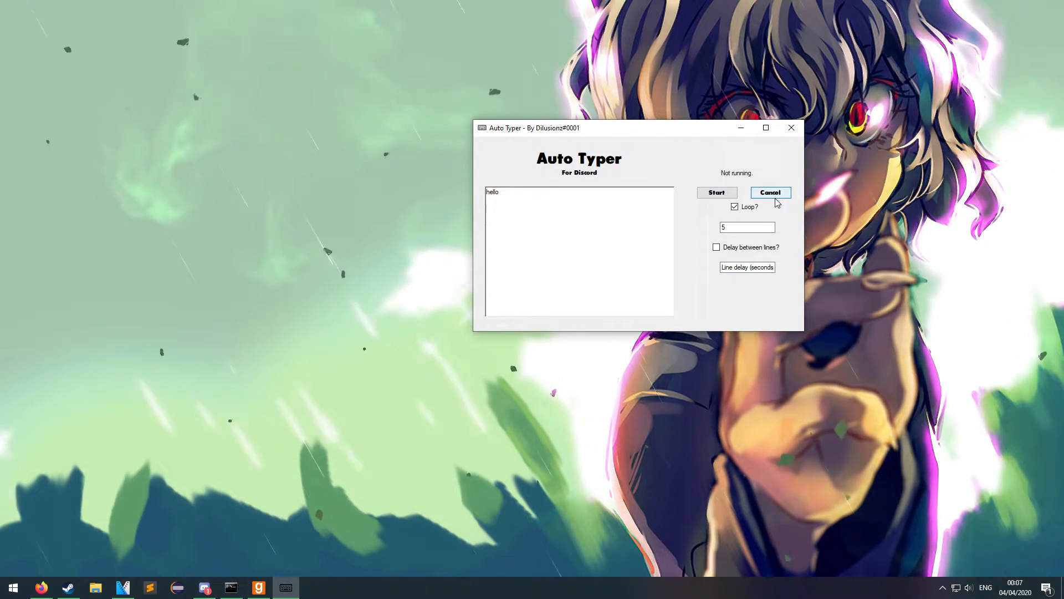
pyautogui.click(734, 207)
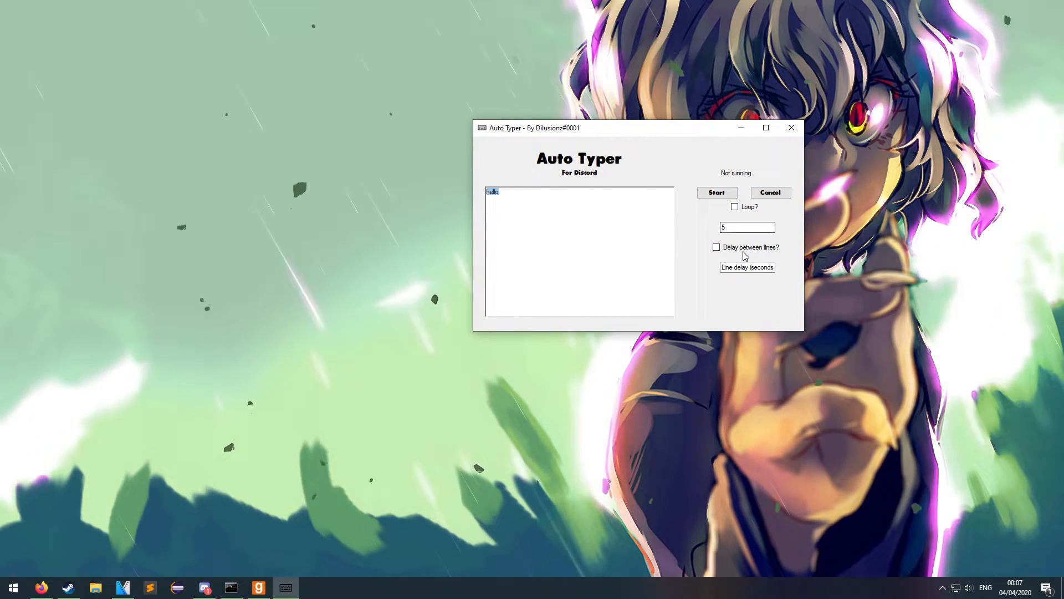
pyautogui.click(716, 246)
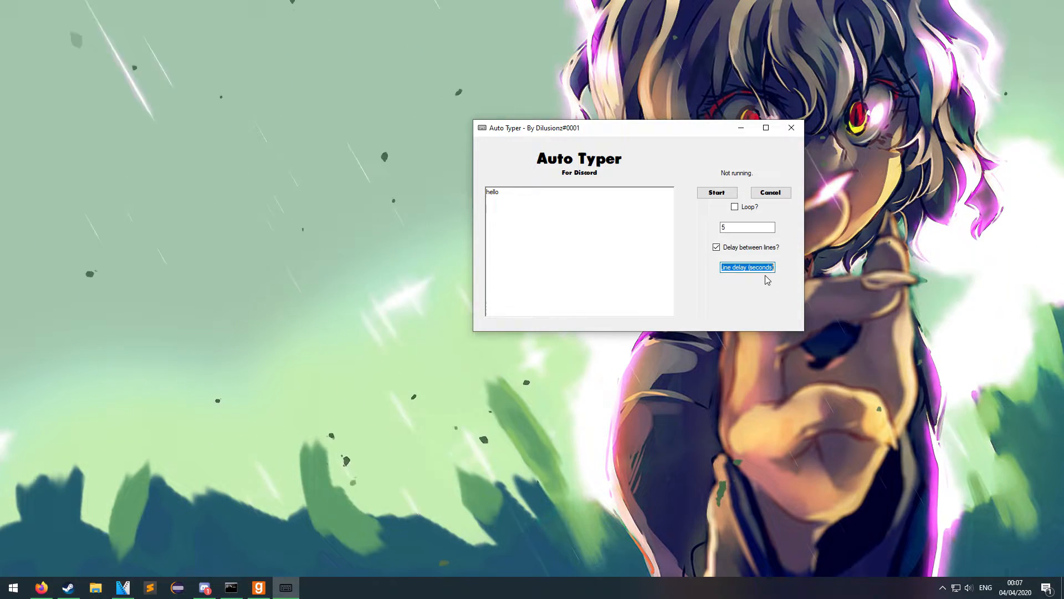
pyautogui.write('2')
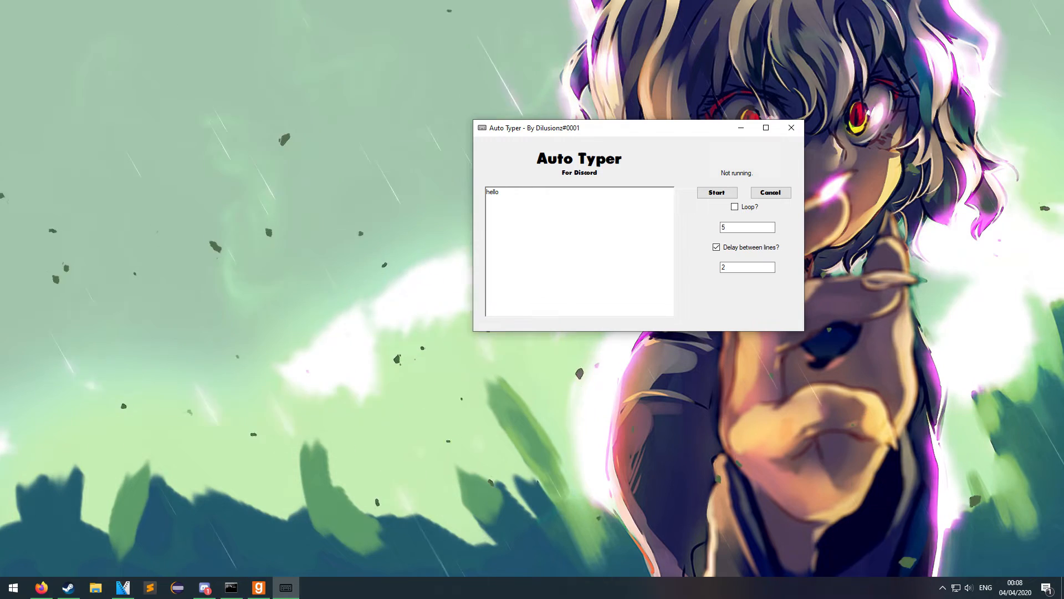
pyautogui.write('hi')
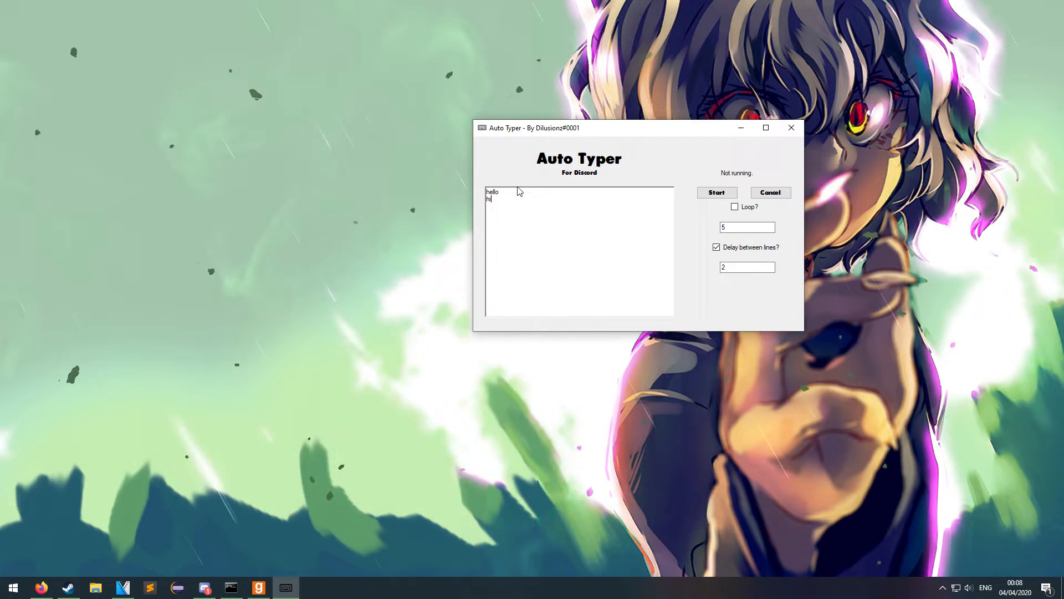
pyautogui.moveTo(601, 255)
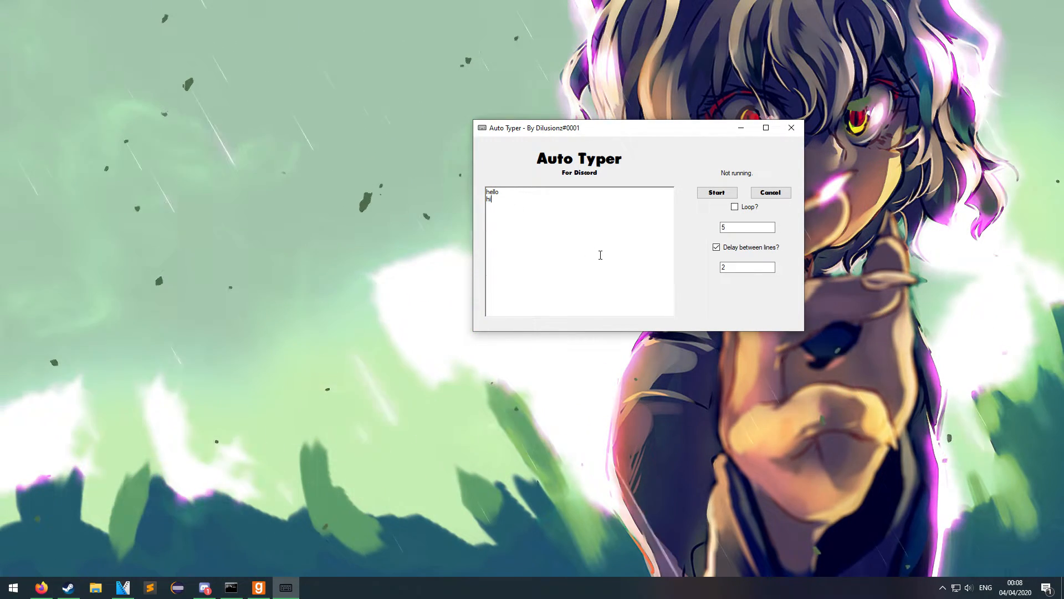
pyautogui.click(735, 206)
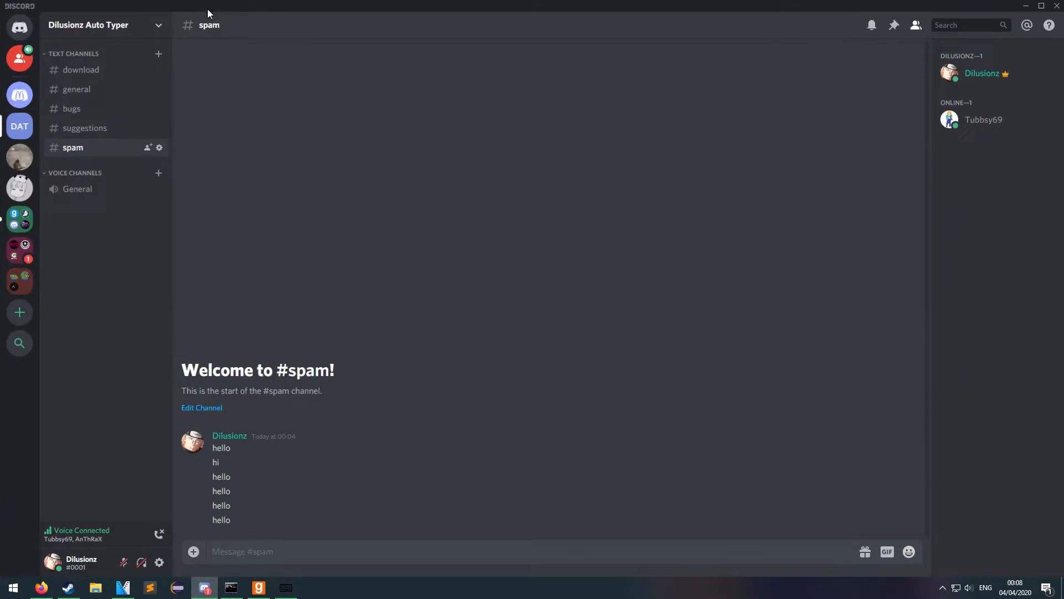
# Start the typer, focus Discord's #spam message box so hello/hi post, then restore Auto Typer
pyautogui.click(285, 587)
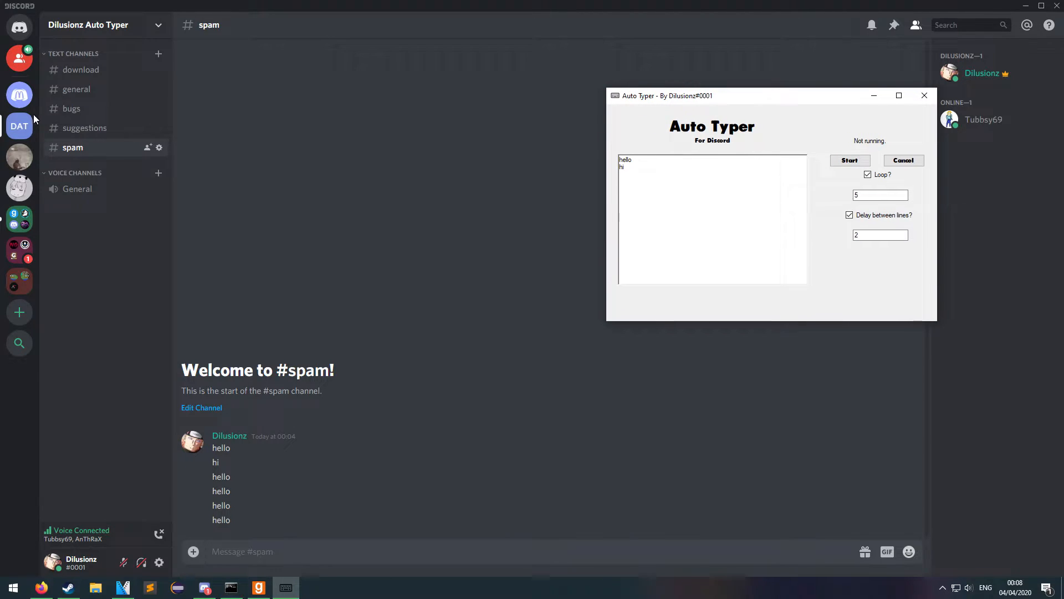
pyautogui.moveTo(221, 304)
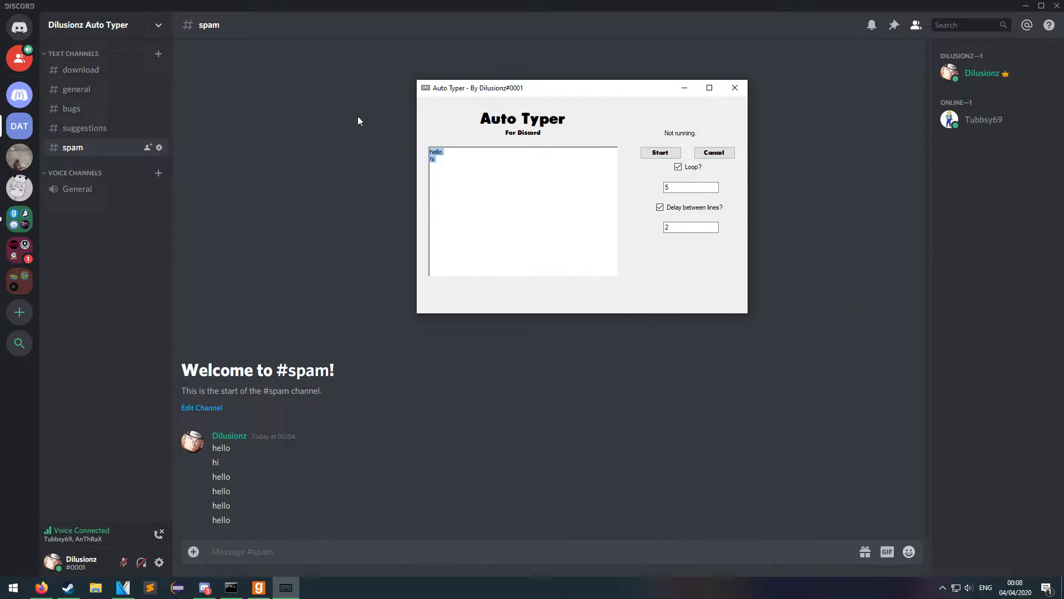
pyautogui.click(661, 152)
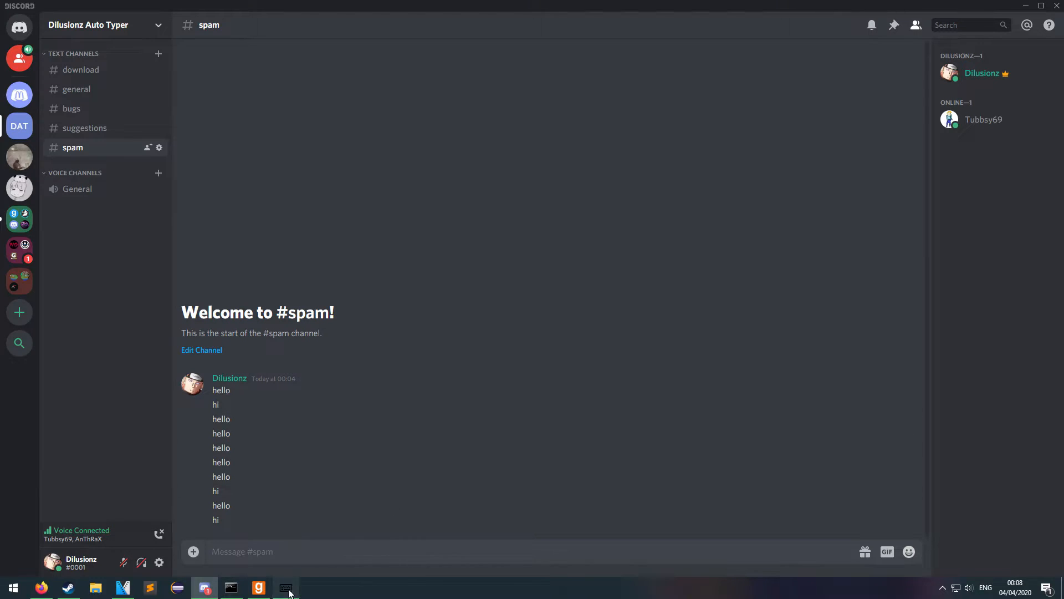
pyautogui.click(286, 587)
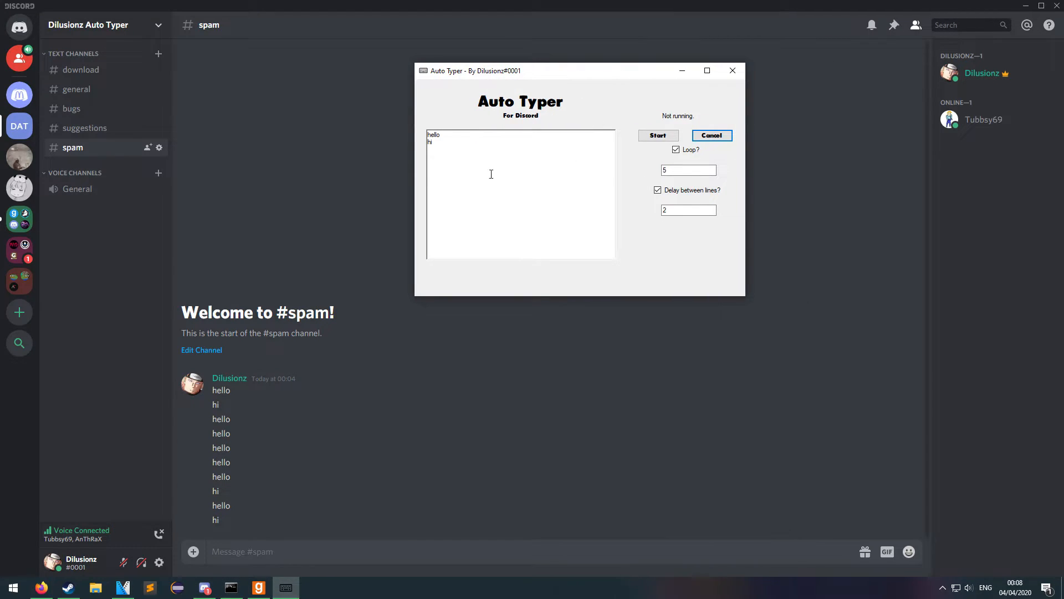
# Disable the line delay, start the loop, dismiss the cancellation notice, and move the window left
pyautogui.click(657, 189)
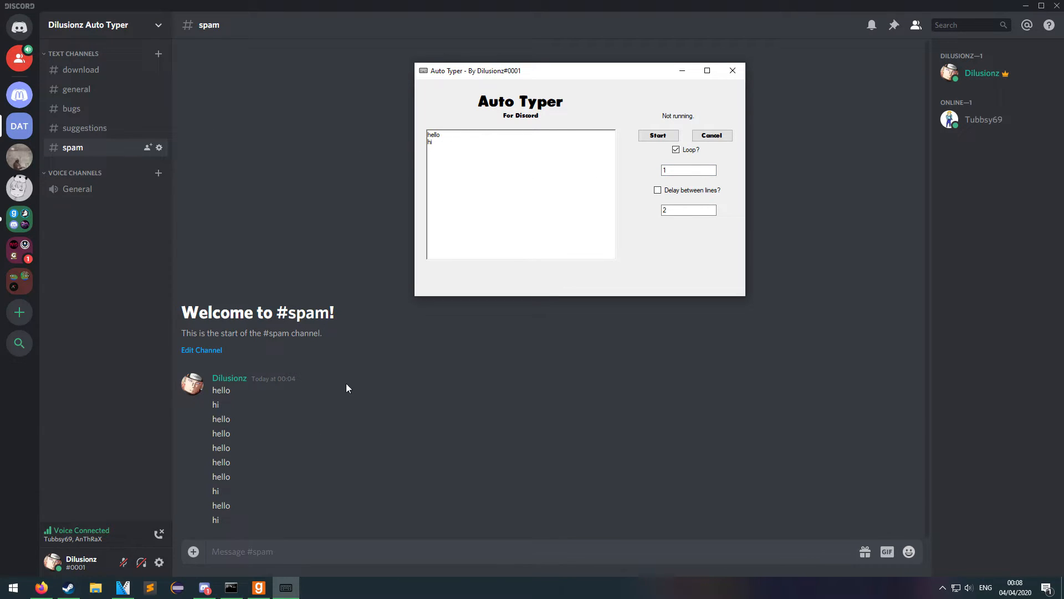
pyautogui.click(732, 69)
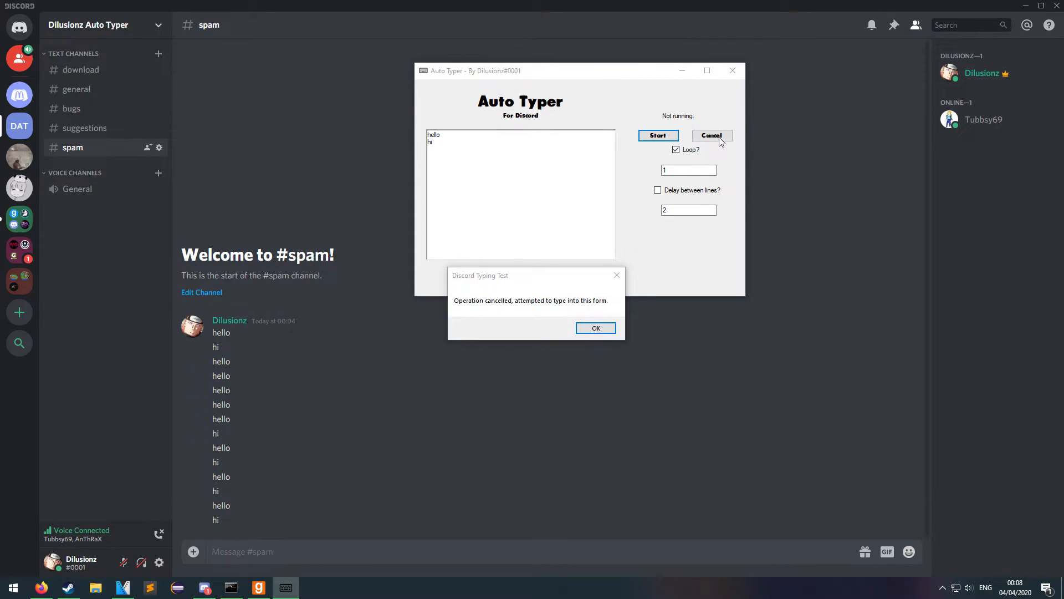
pyautogui.click(595, 328)
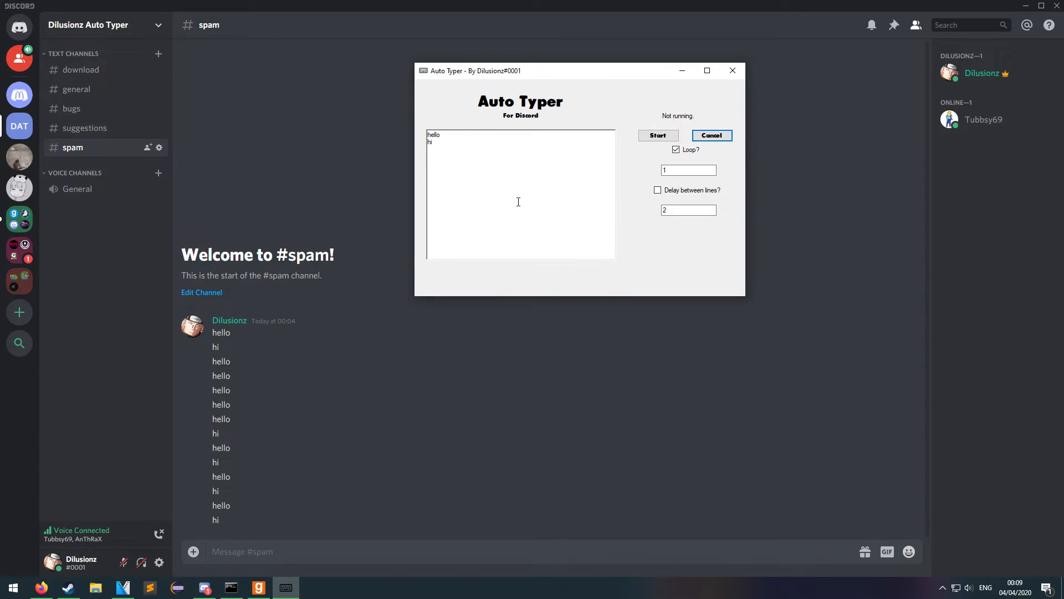
pyautogui.moveTo(472, 70); pyautogui.dragTo(367, 99)
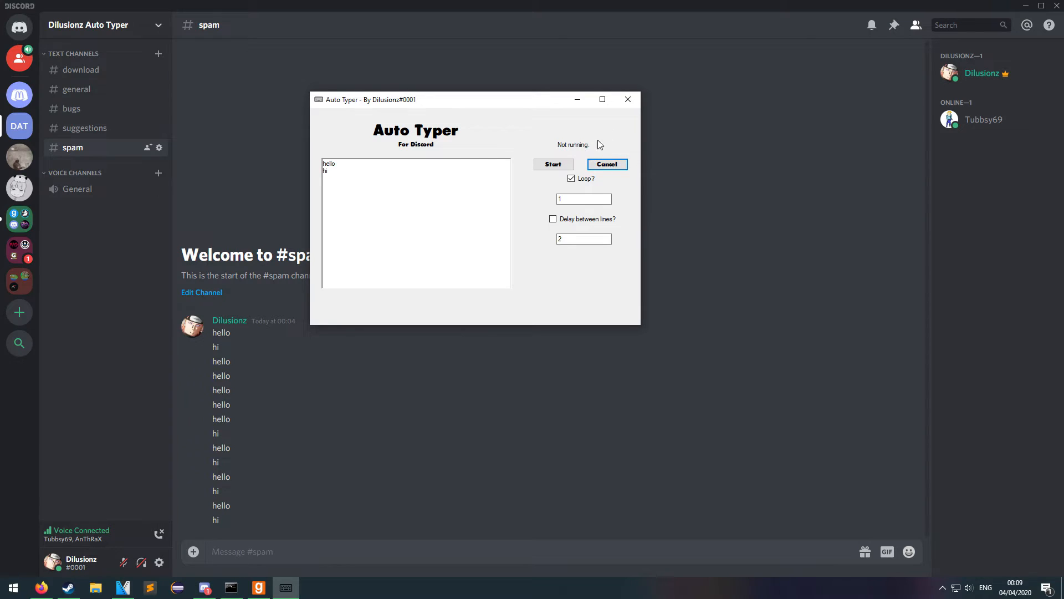
pyautogui.moveTo(459, 145)
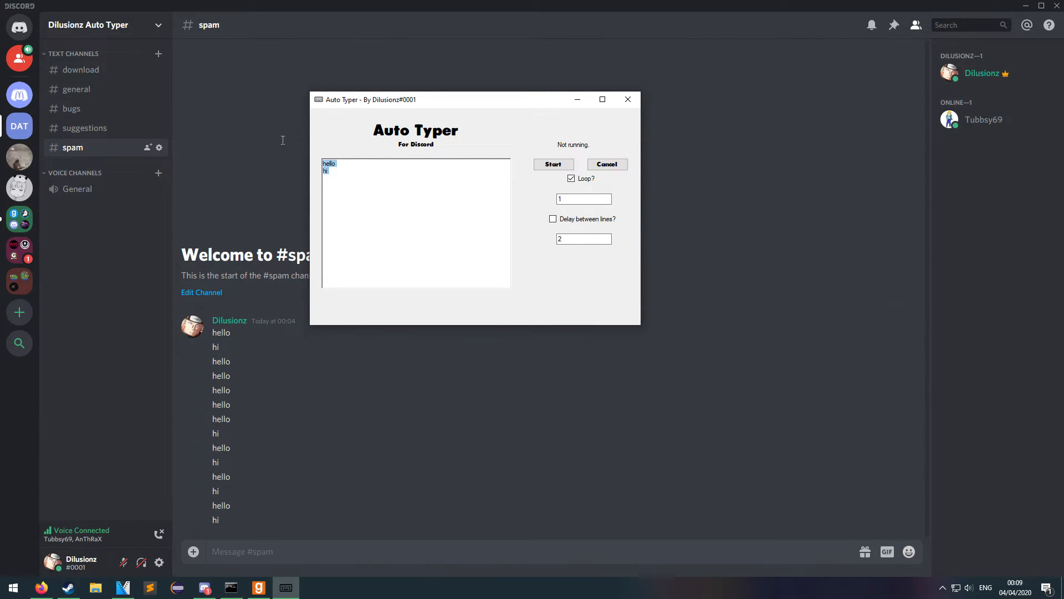
# Uncheck Loop? in Auto Typer, keeping hello/hi at a 1-second interval
pyautogui.click(327, 170)
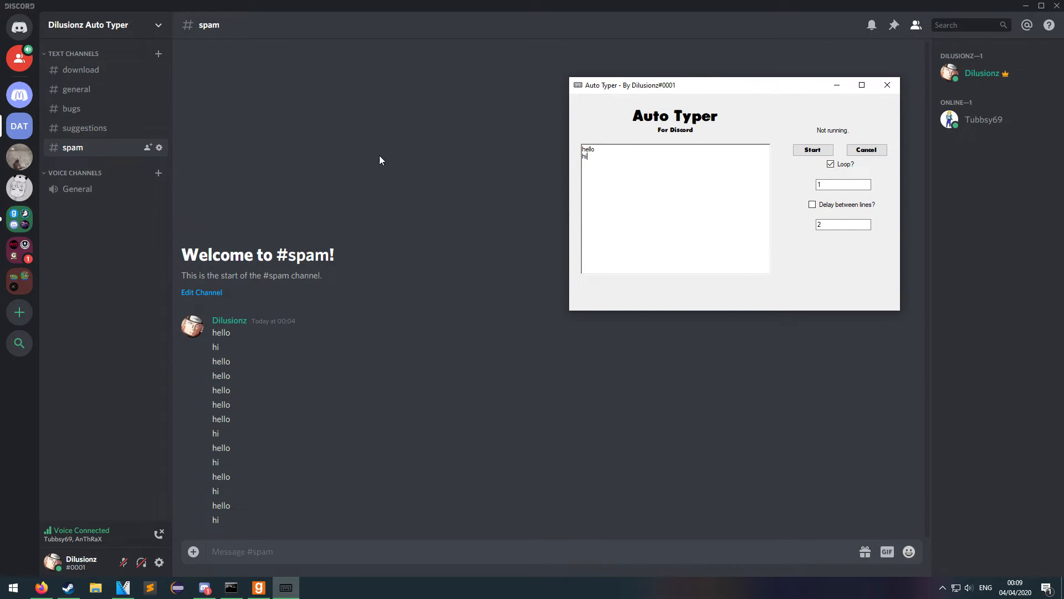
pyautogui.moveTo(437, 252)
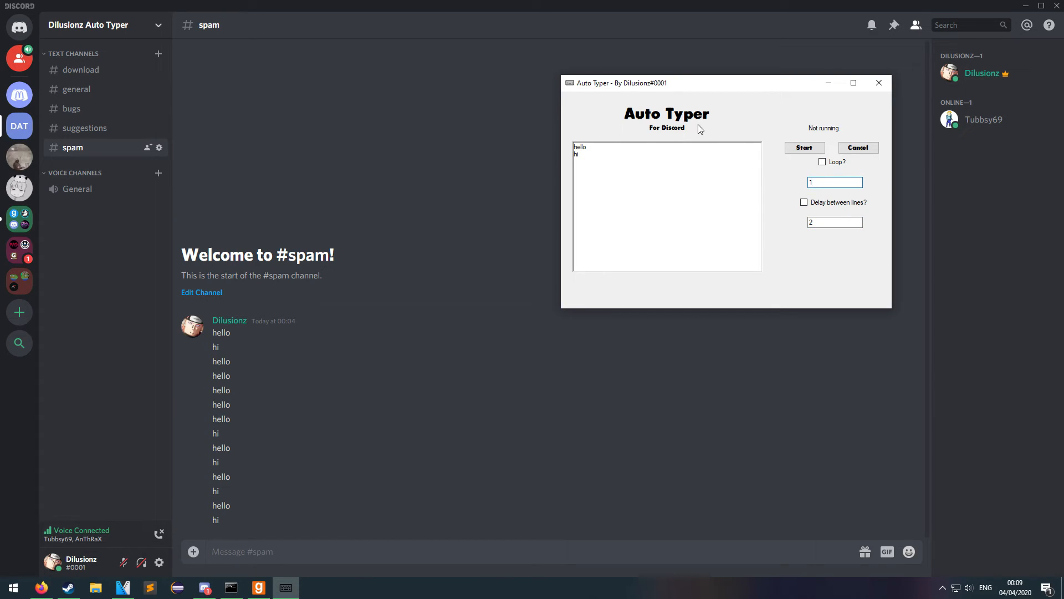
pyautogui.moveTo(448, 252)
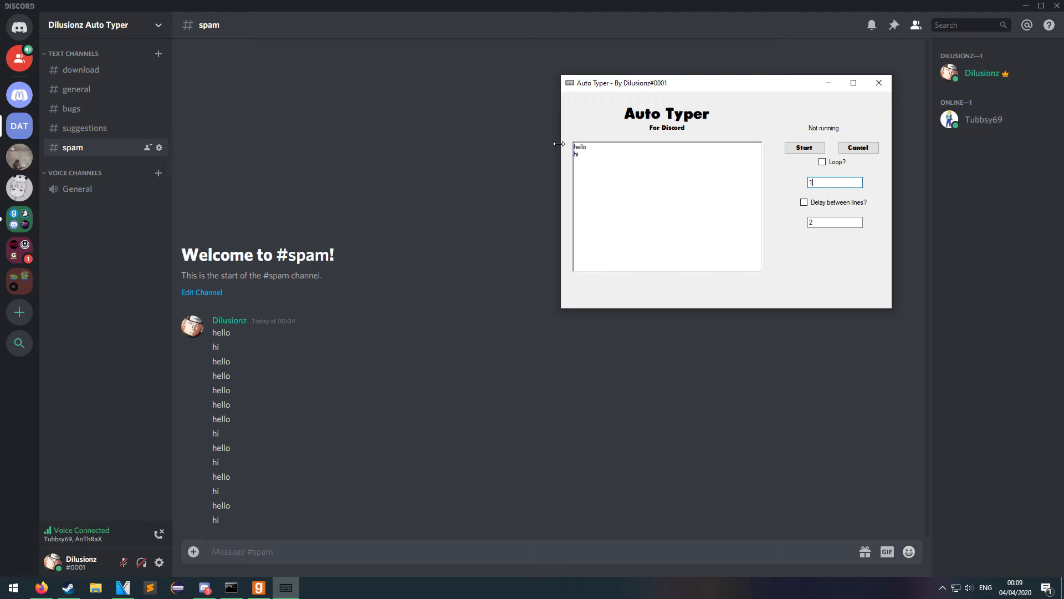
pyautogui.moveTo(557, 148)
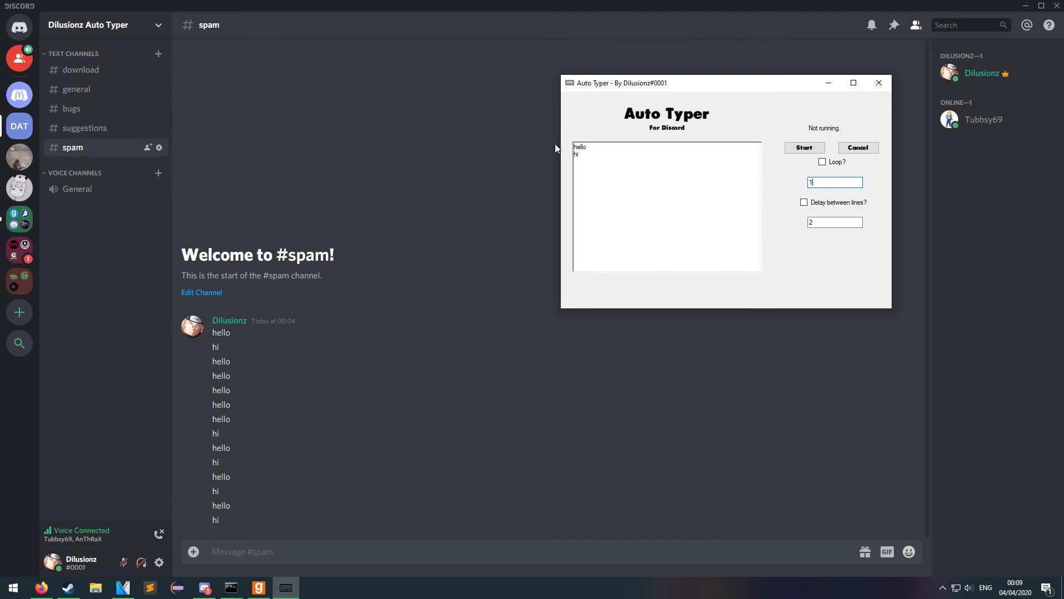